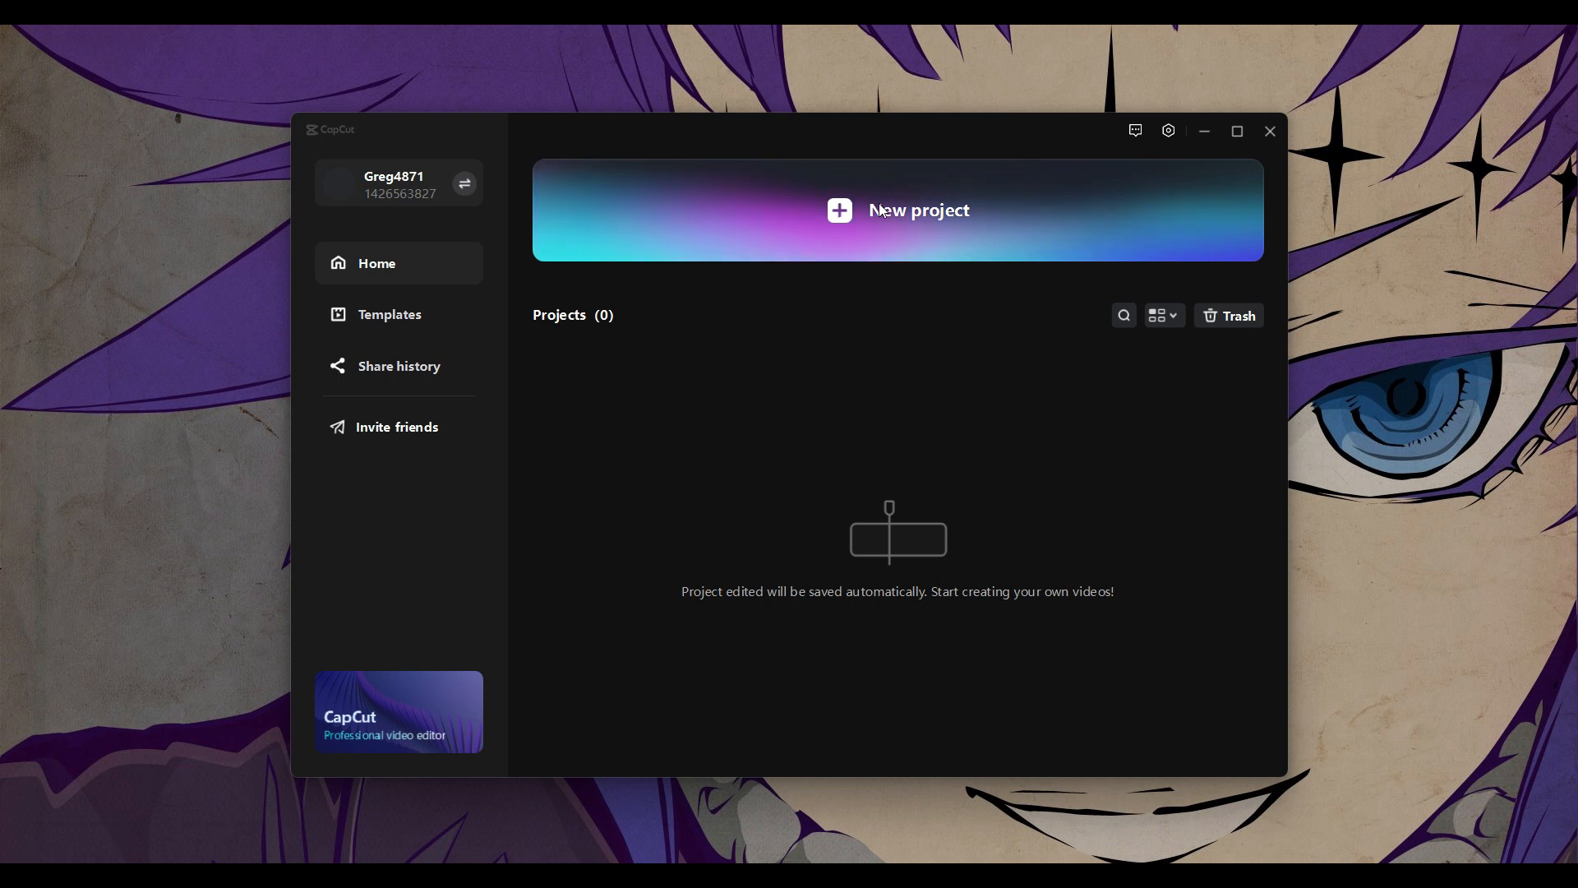
mouse_move(1167, 131)
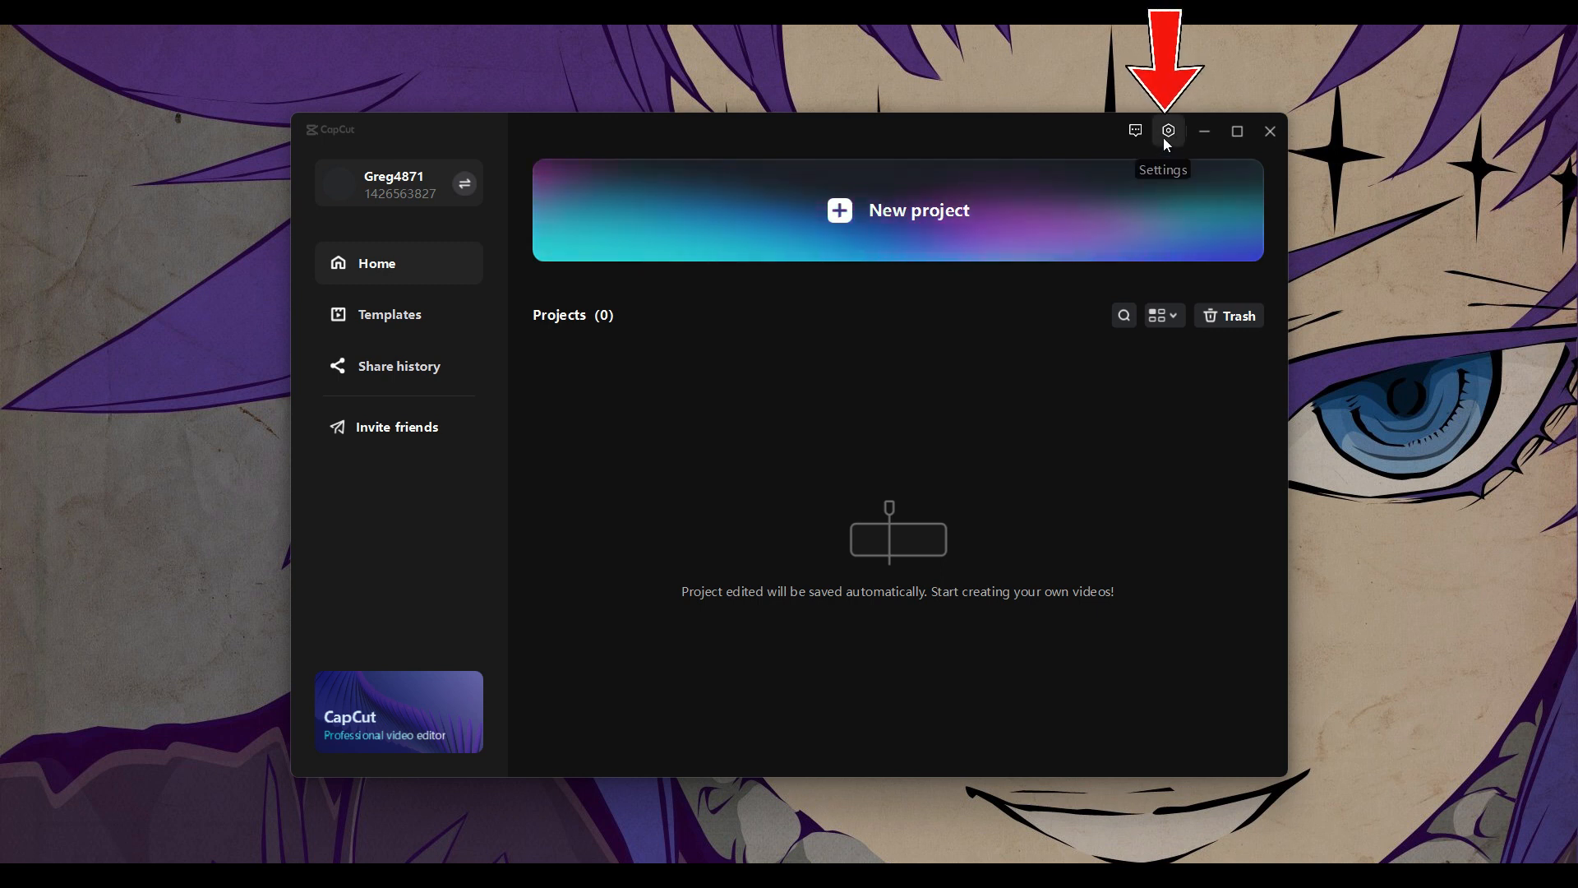
Bring up the settings menu from the gear icon on the home screen.
left_click(1167, 130)
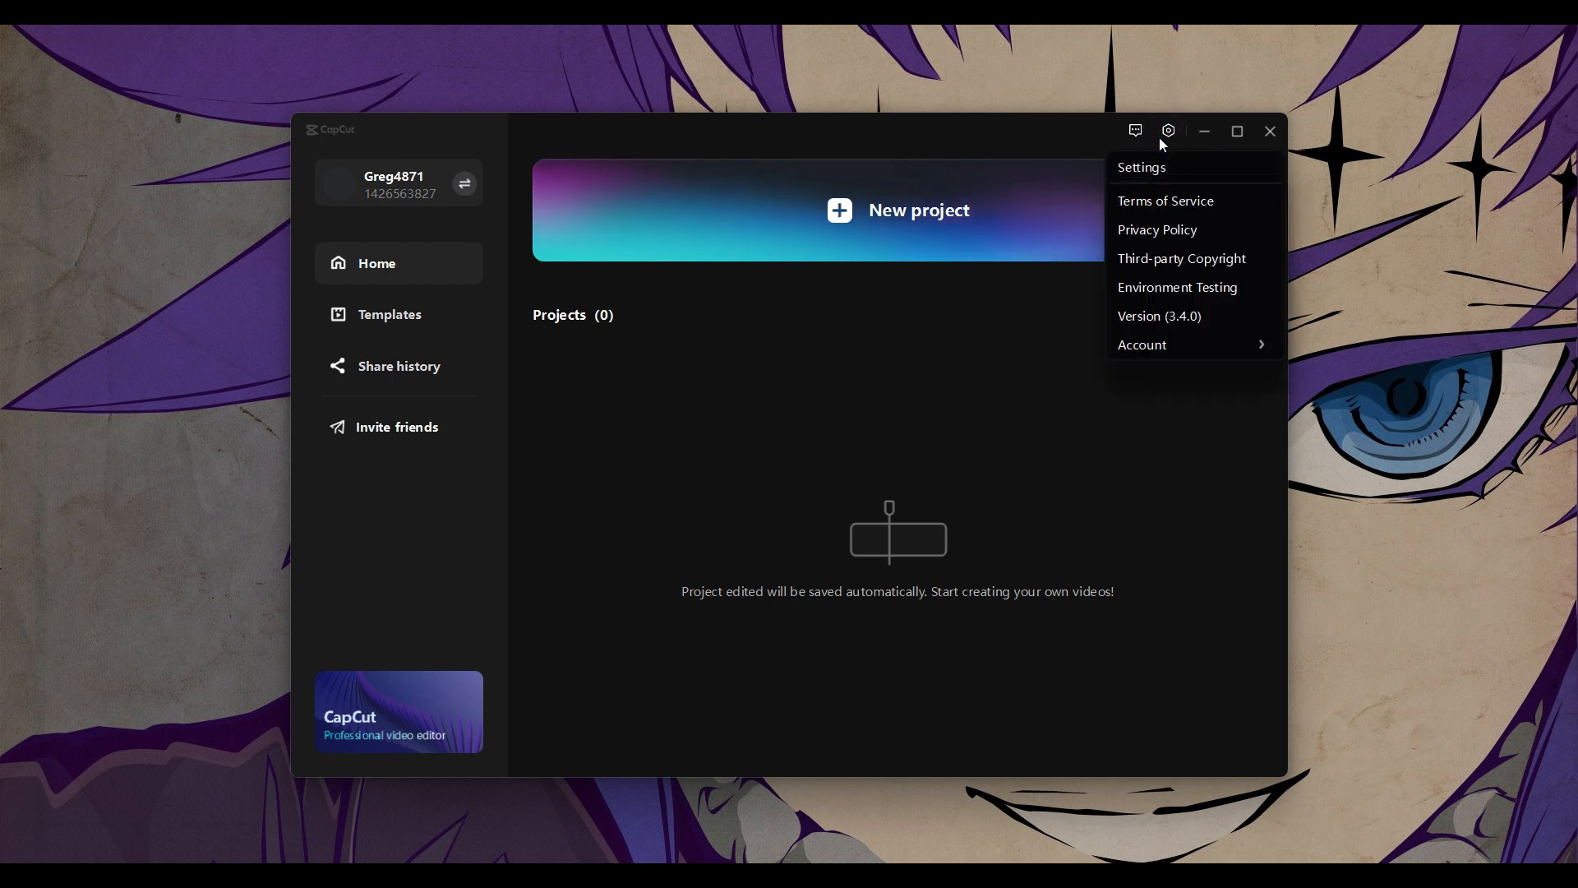
Save the Performance preferences with hardware encoding, decoding and GPU rendering left enabled.
left_click(1140, 168)
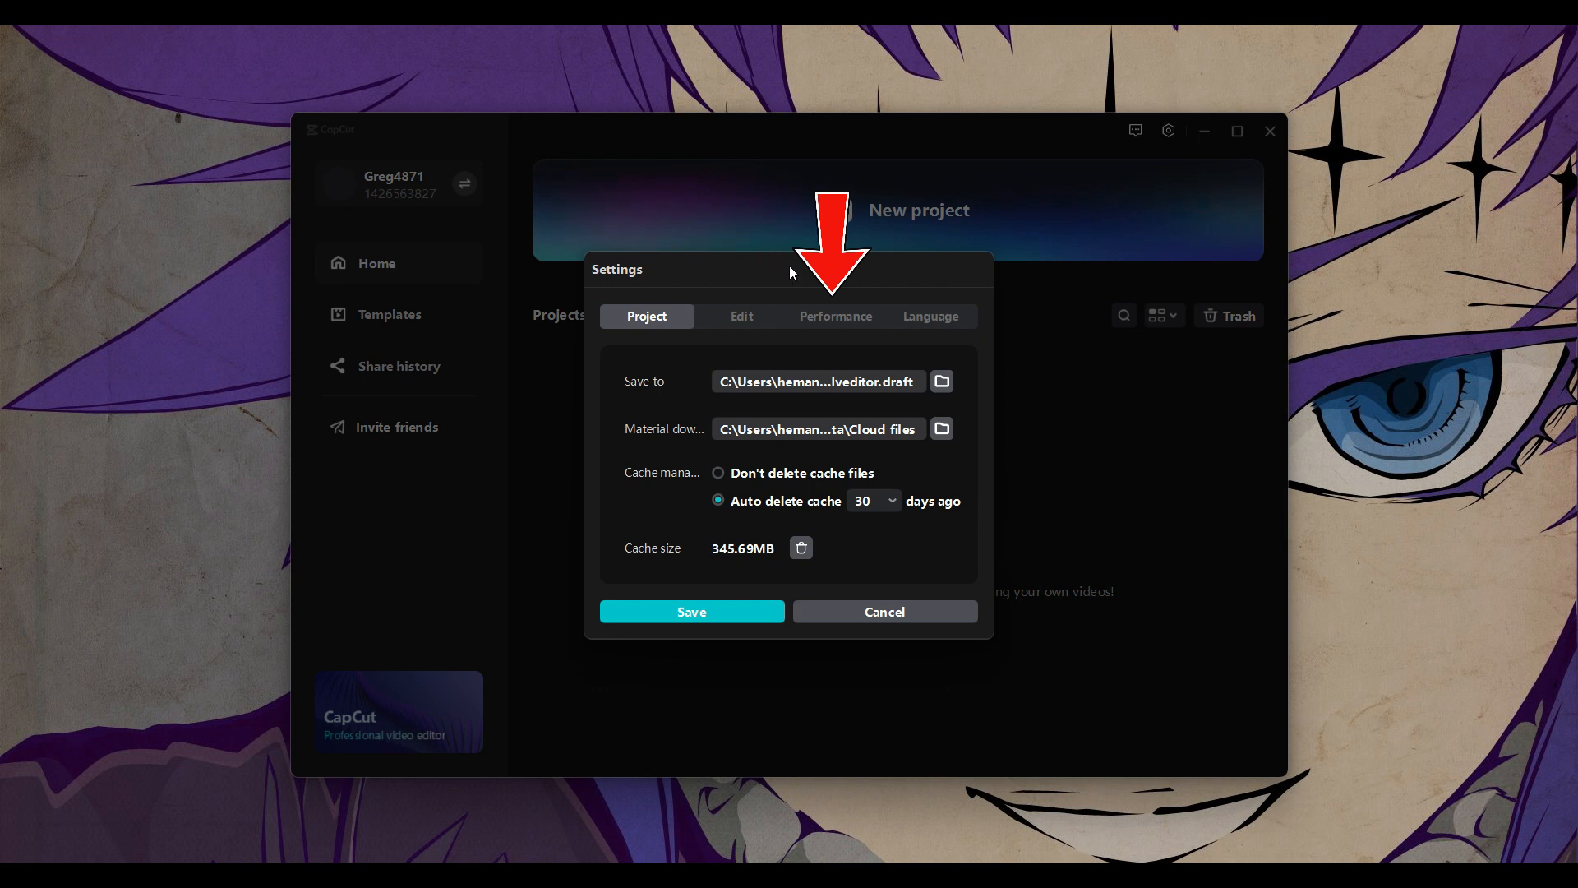
left_click(835, 316)
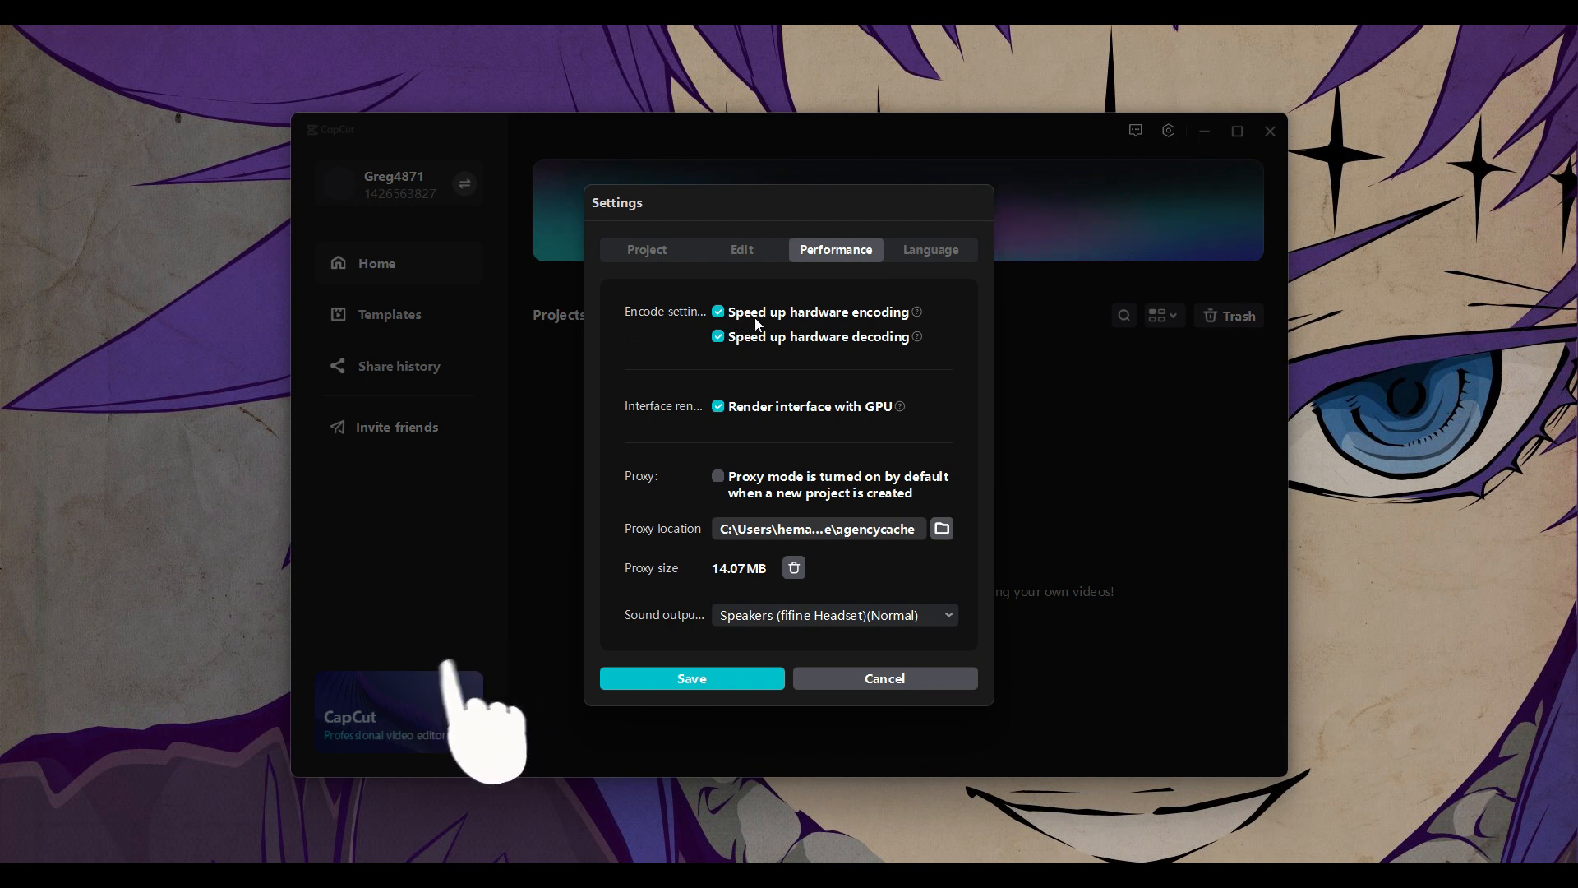
mouse_move(784, 344)
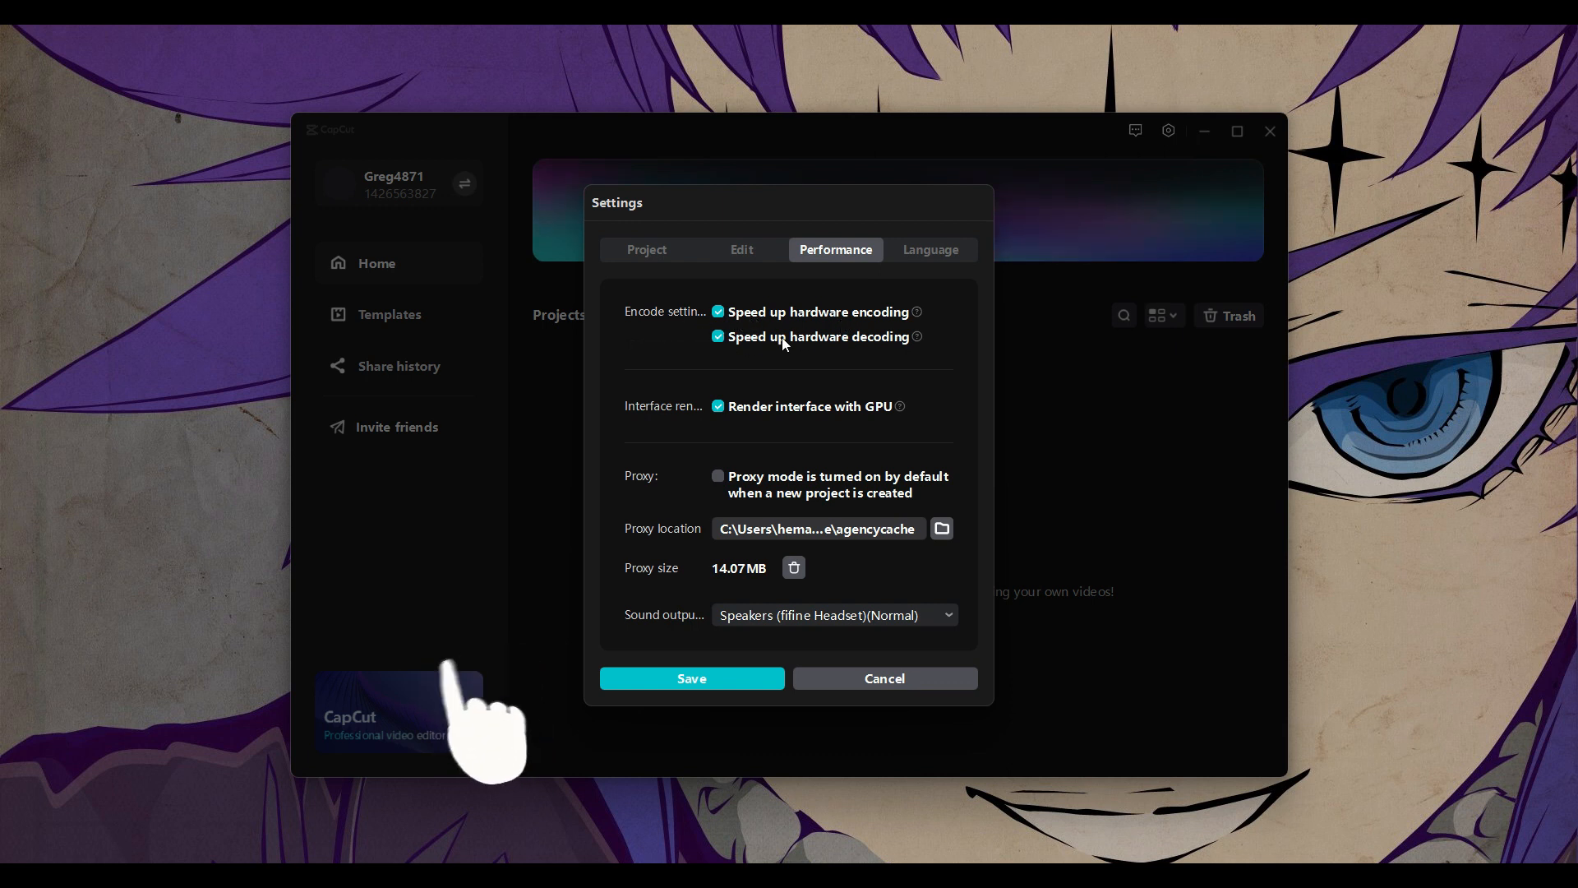
mouse_move(740, 415)
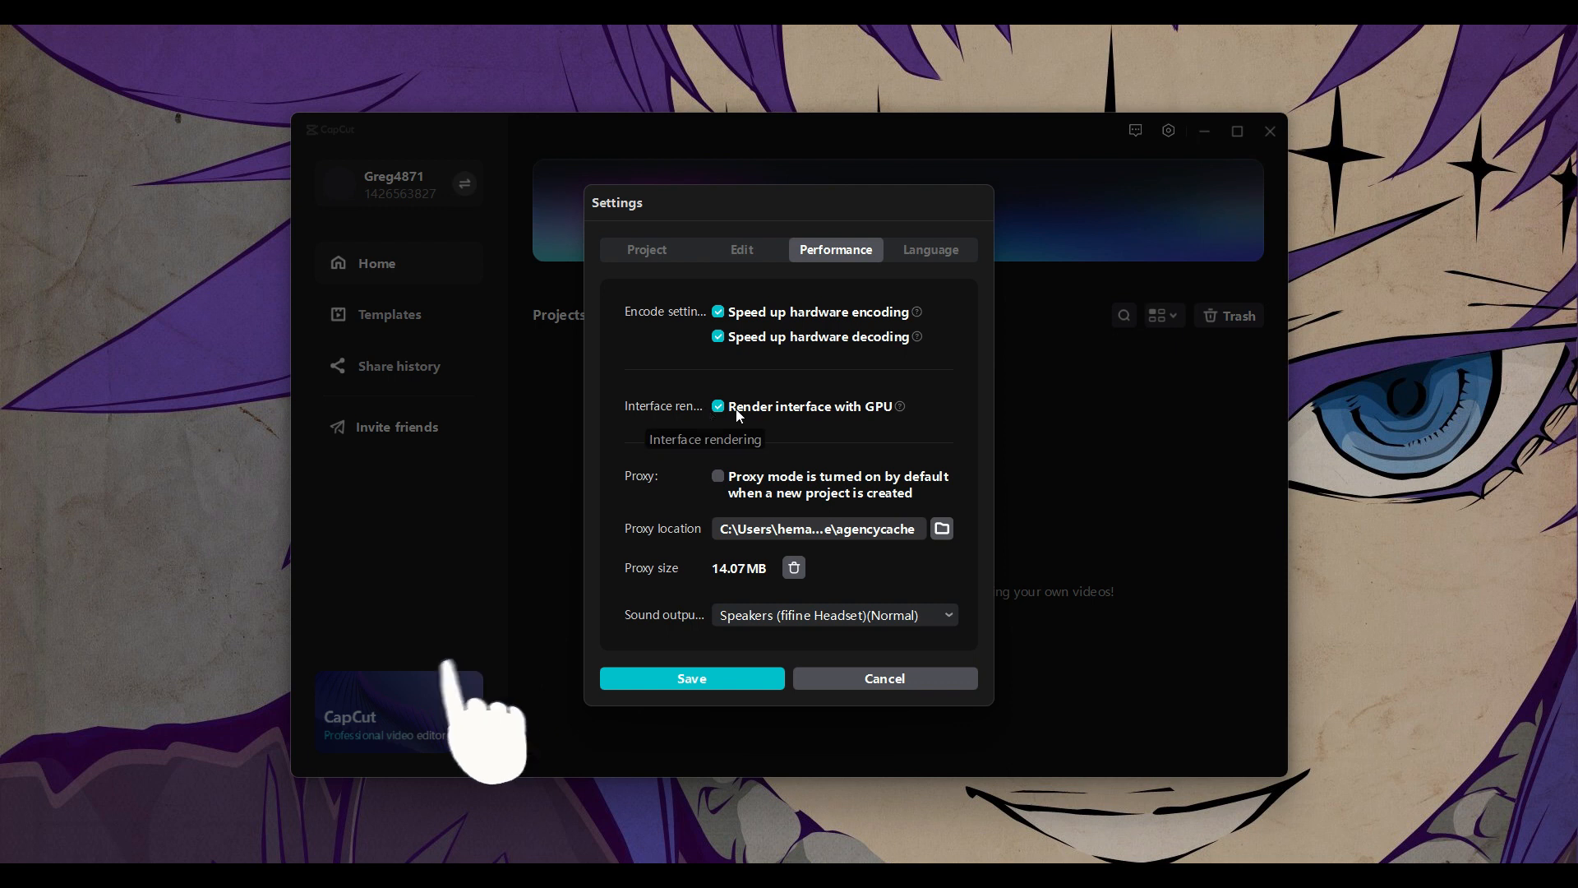
mouse_move(853, 419)
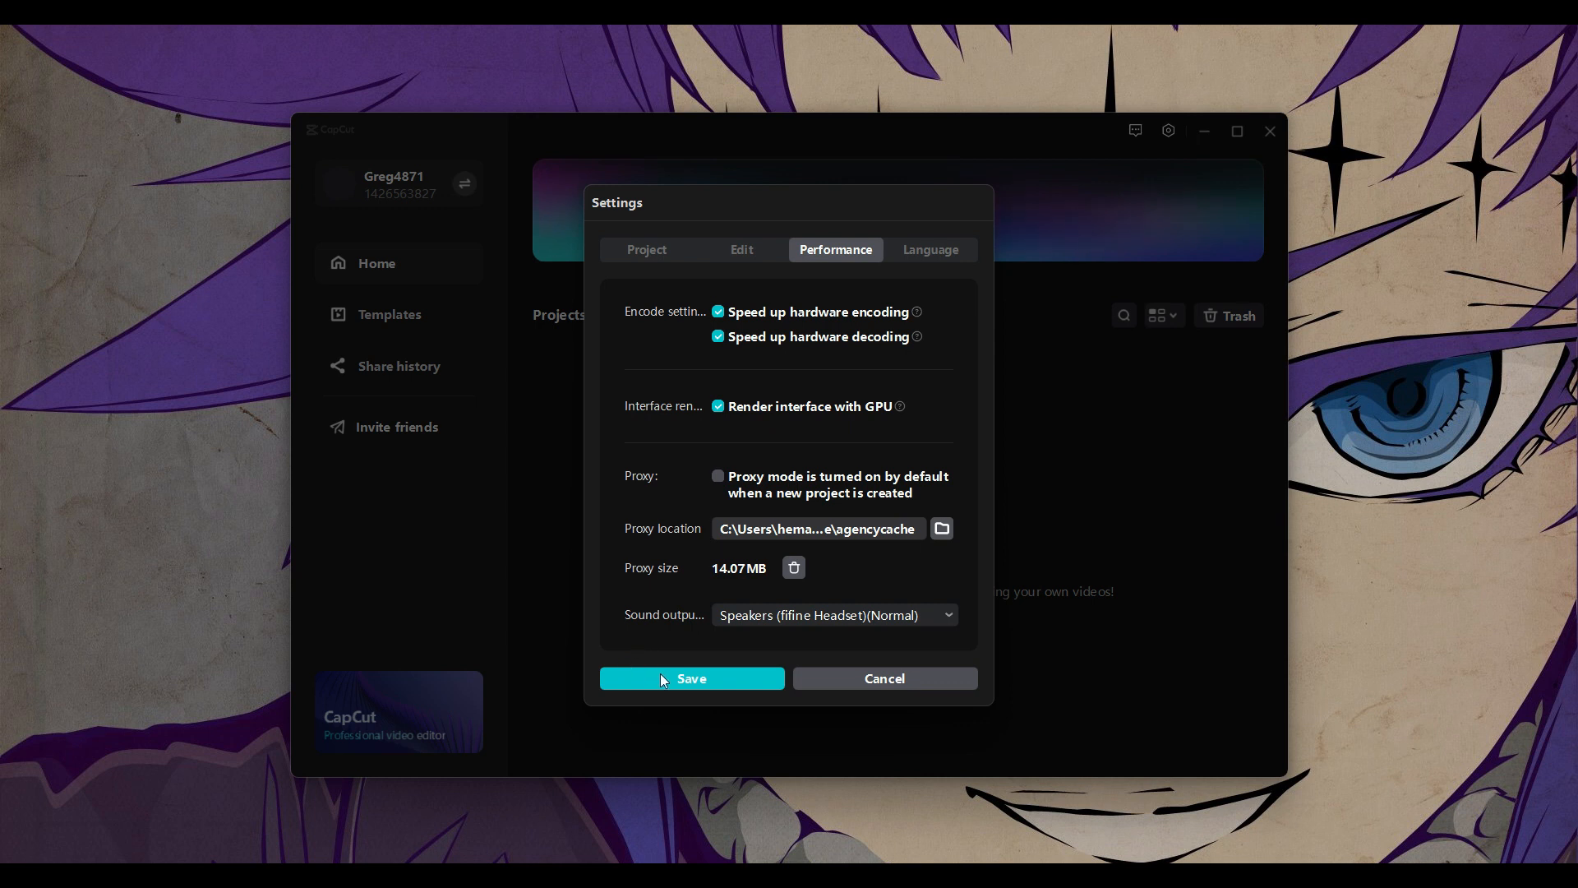
left_click(692, 677)
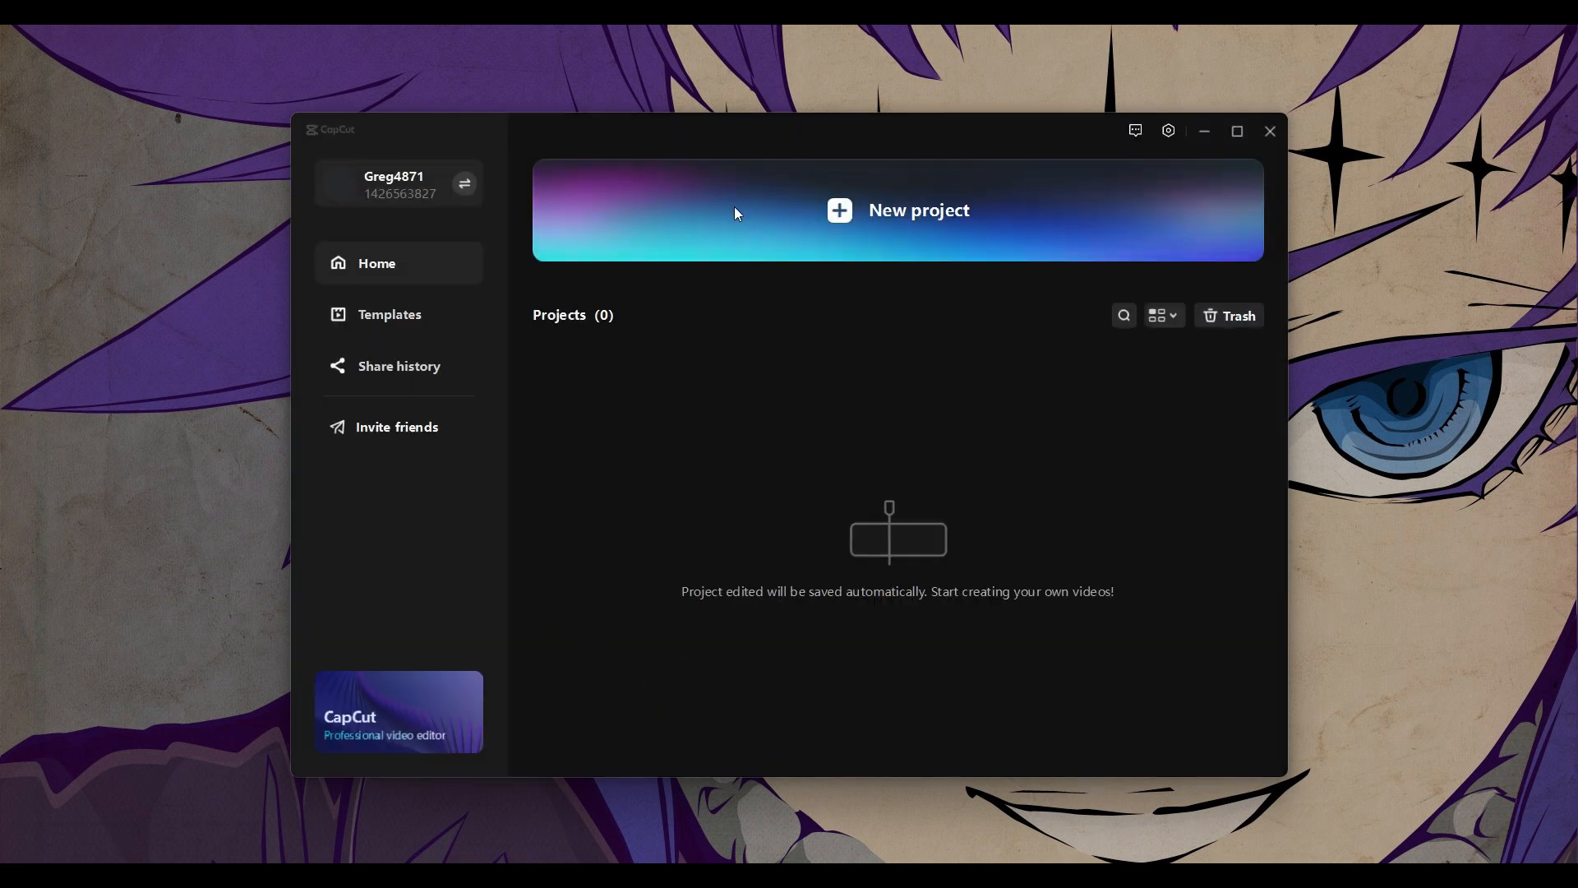
Create a new empty project, opening project 0227 in the editor.
left_click(897, 210)
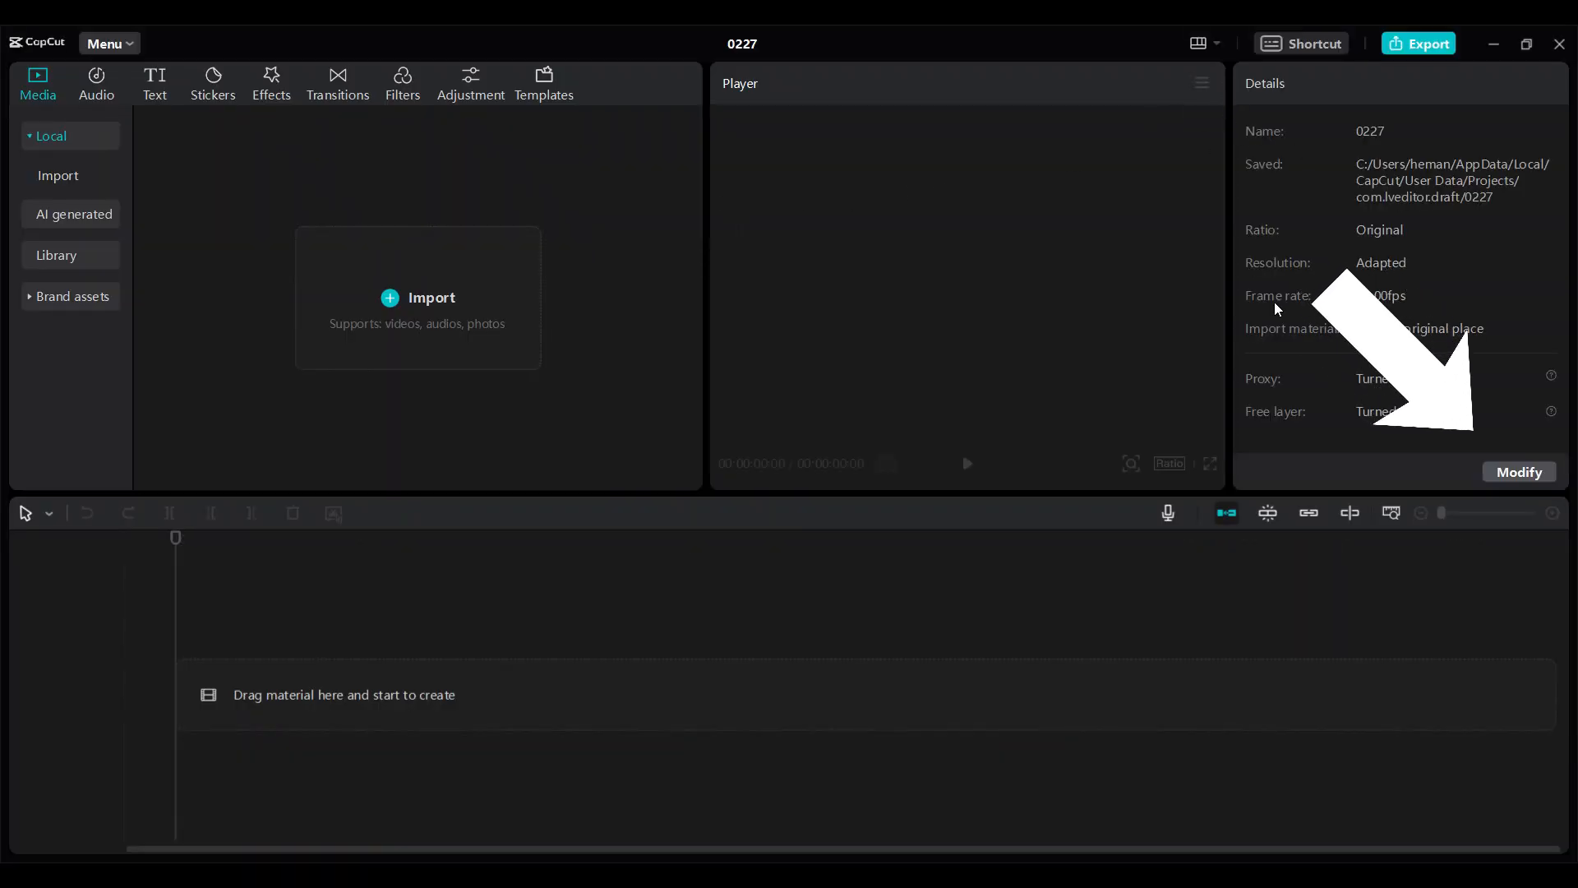
mouse_move(1437, 487)
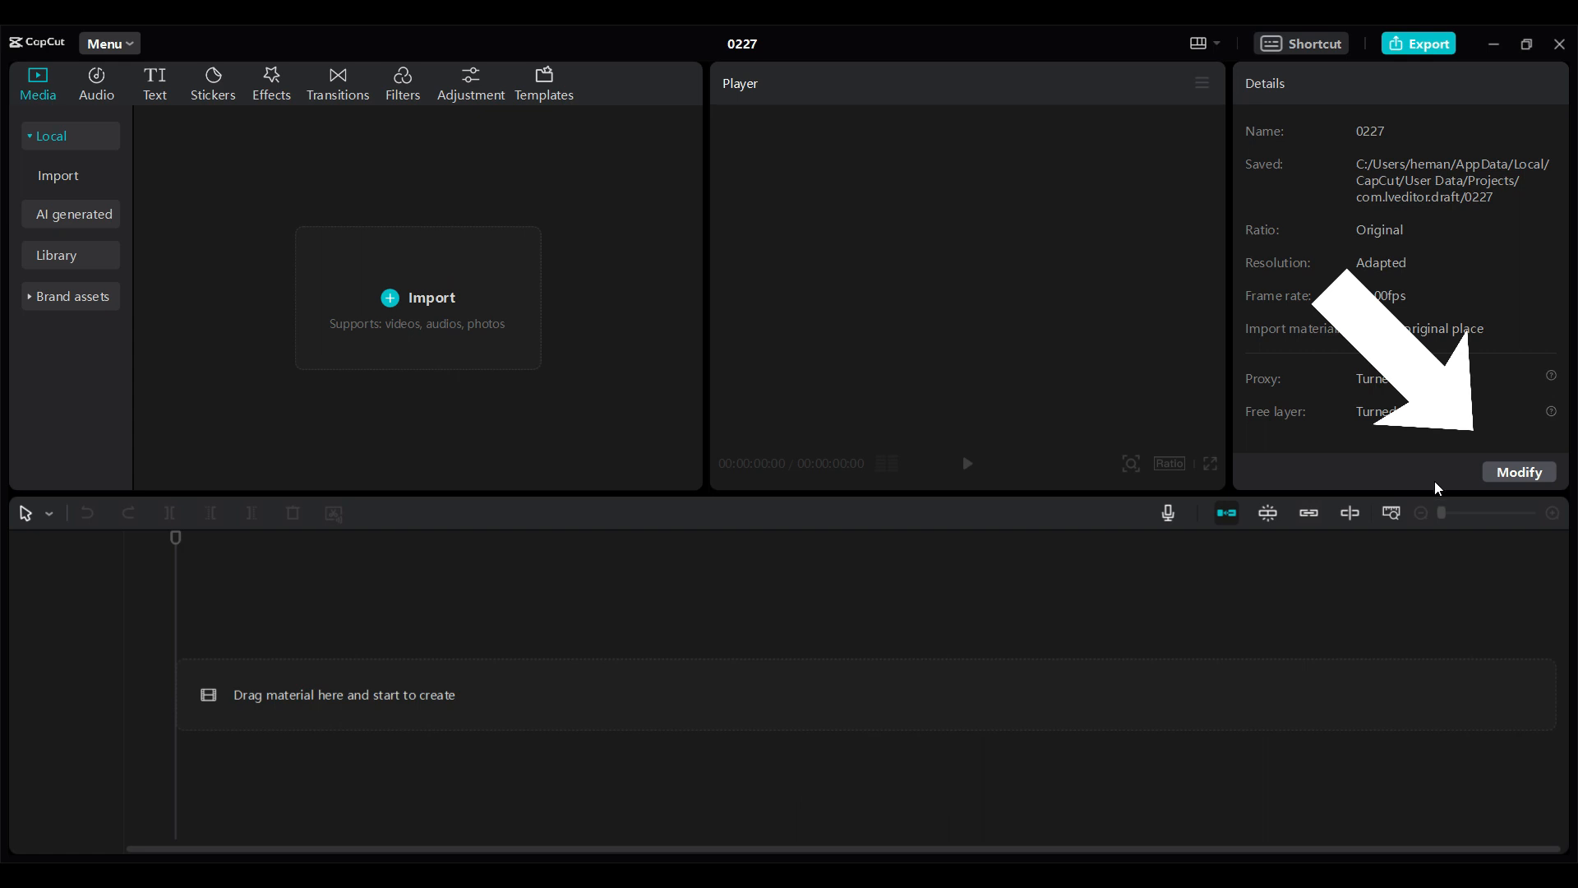
Enable Proxy at 540P resolution in the project's Performance settings and save.
left_click(1519, 472)
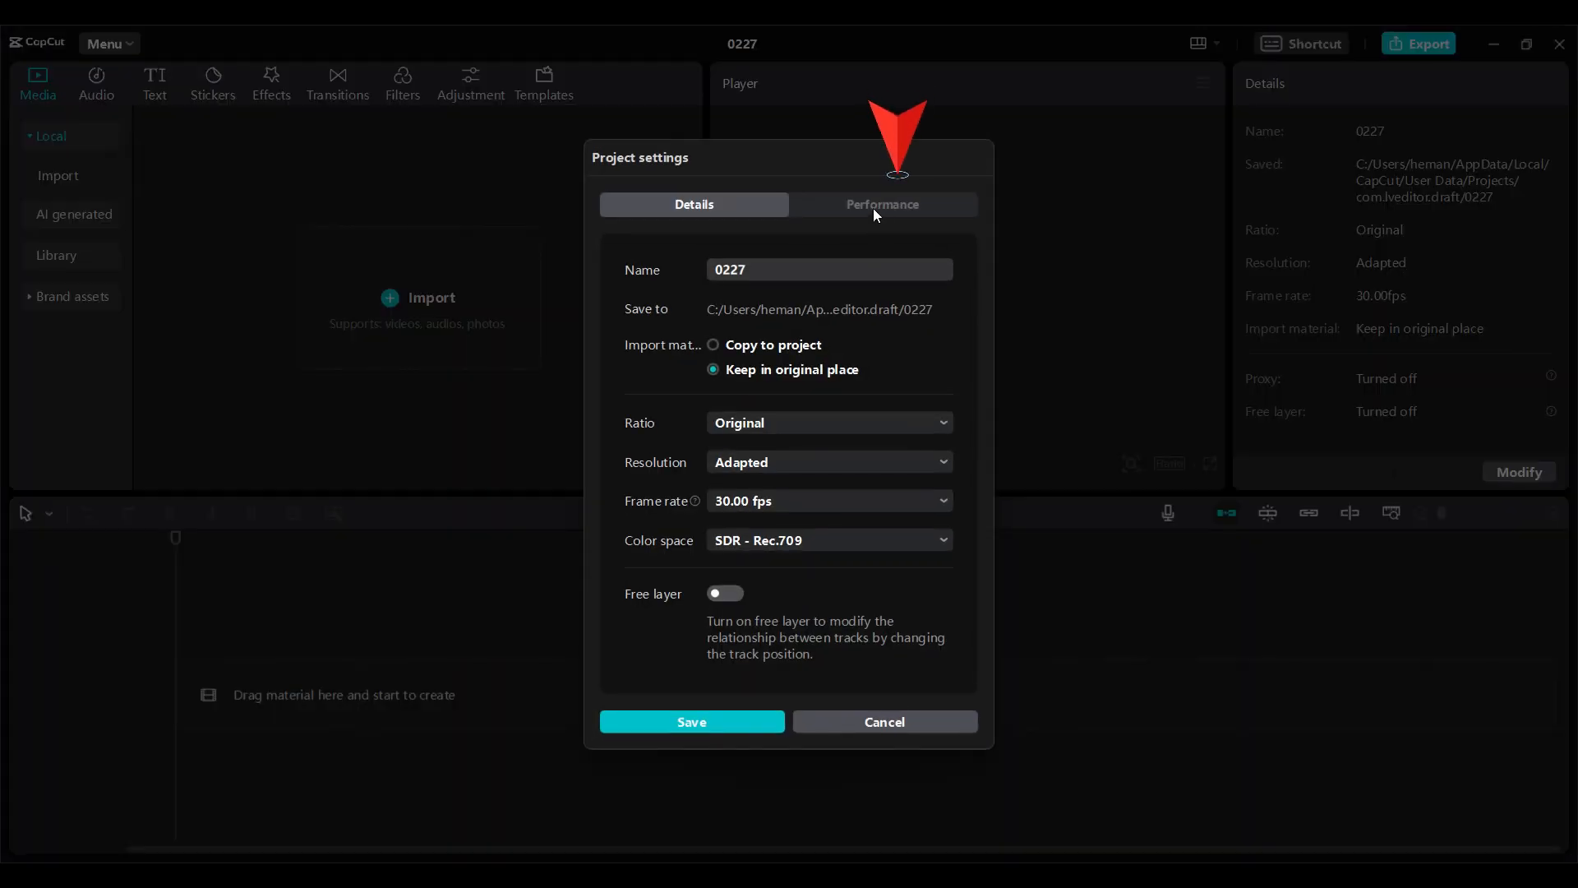
left_click(881, 203)
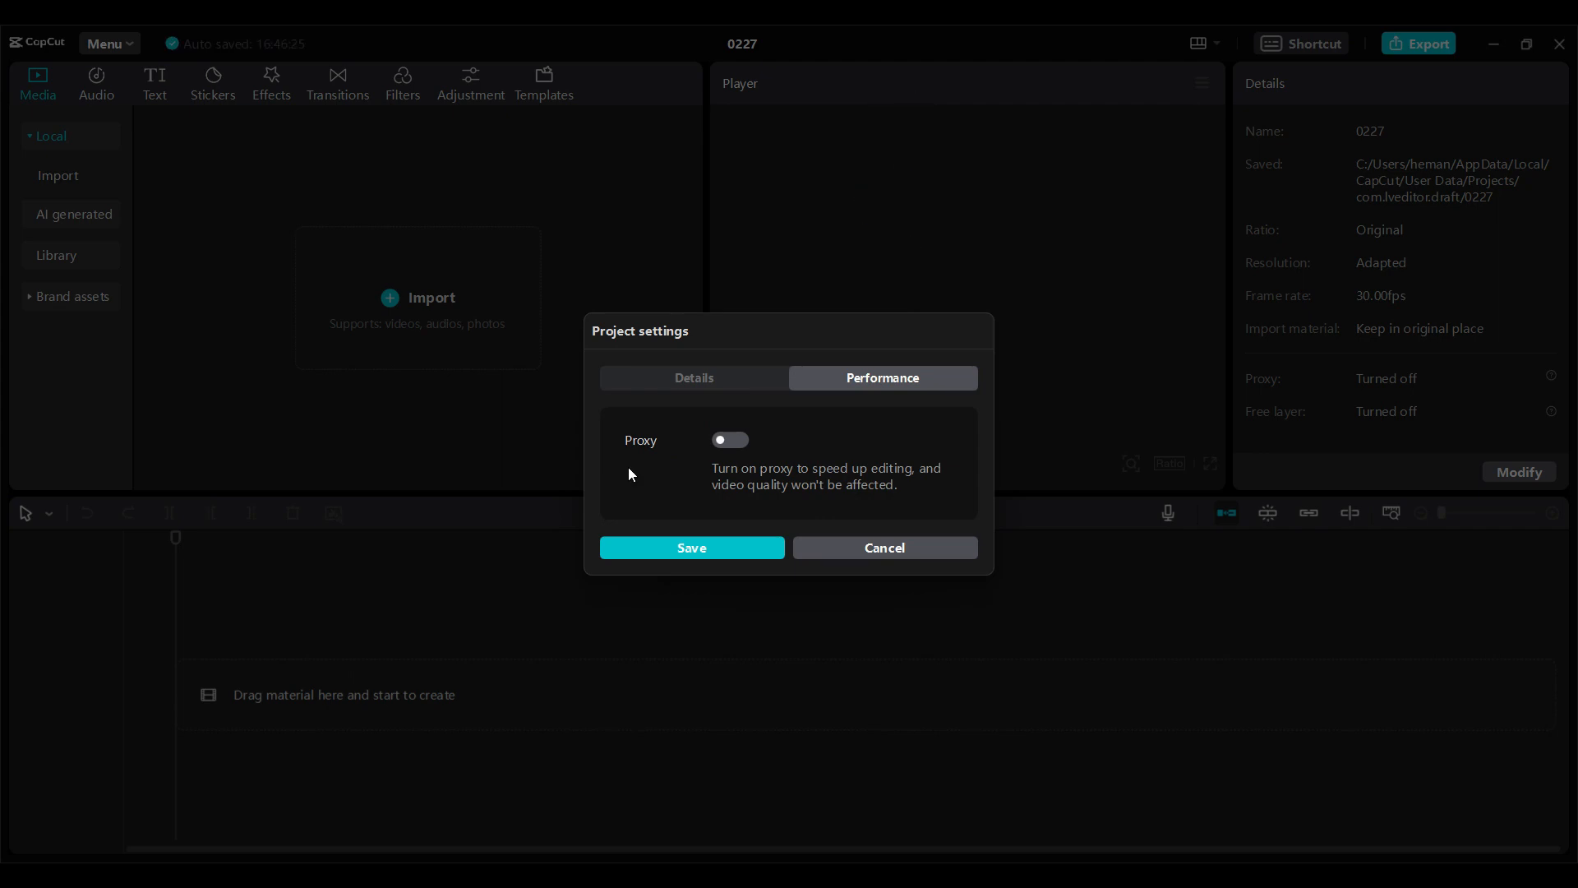
mouse_move(786, 484)
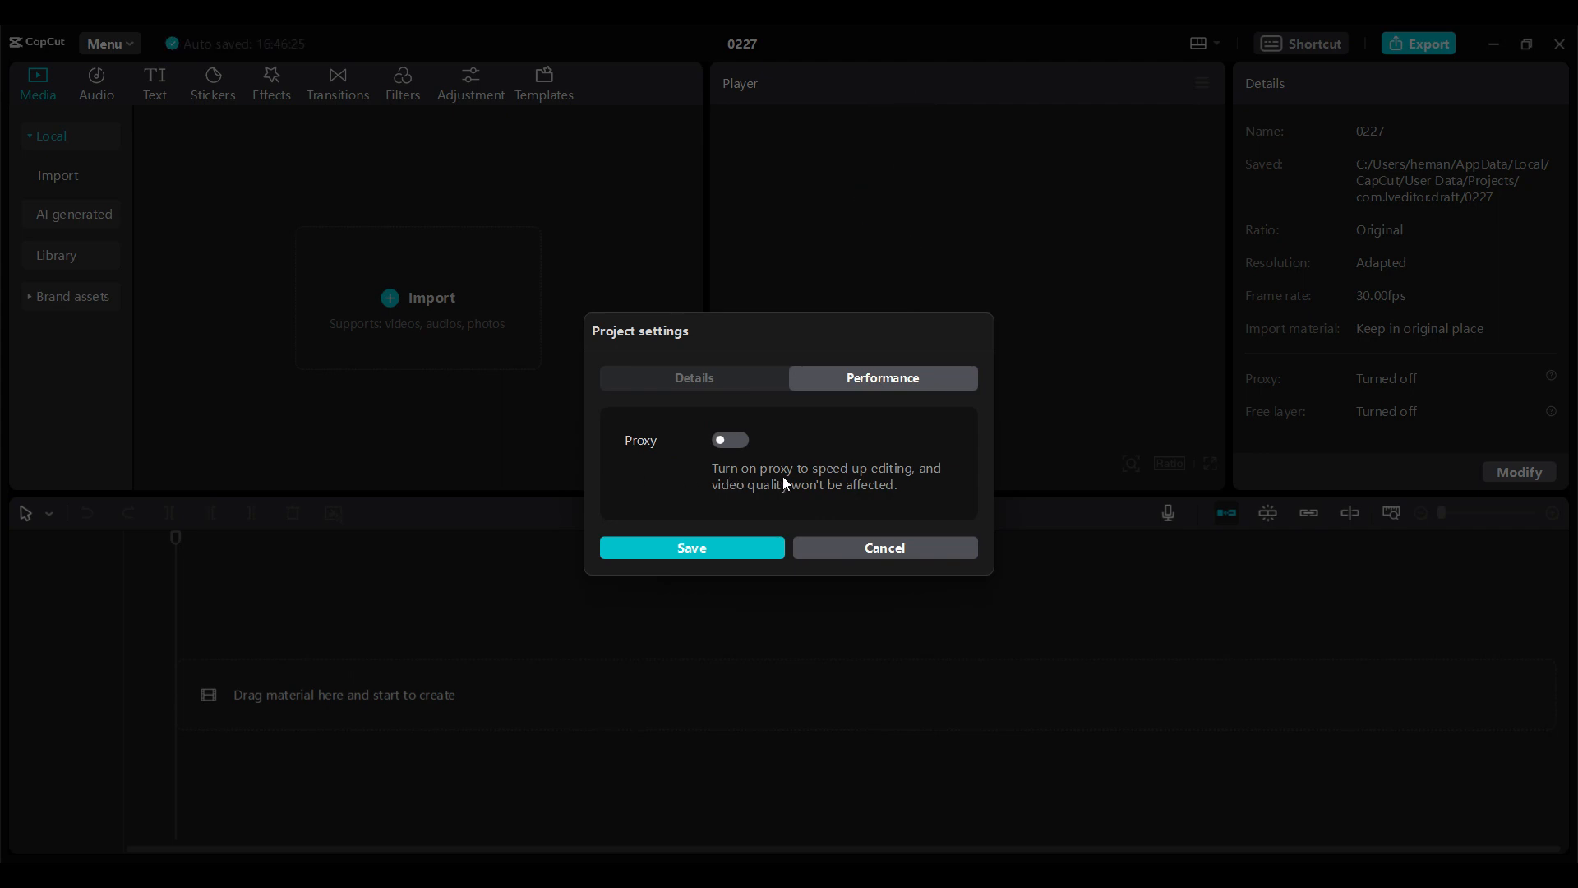
mouse_move(774, 508)
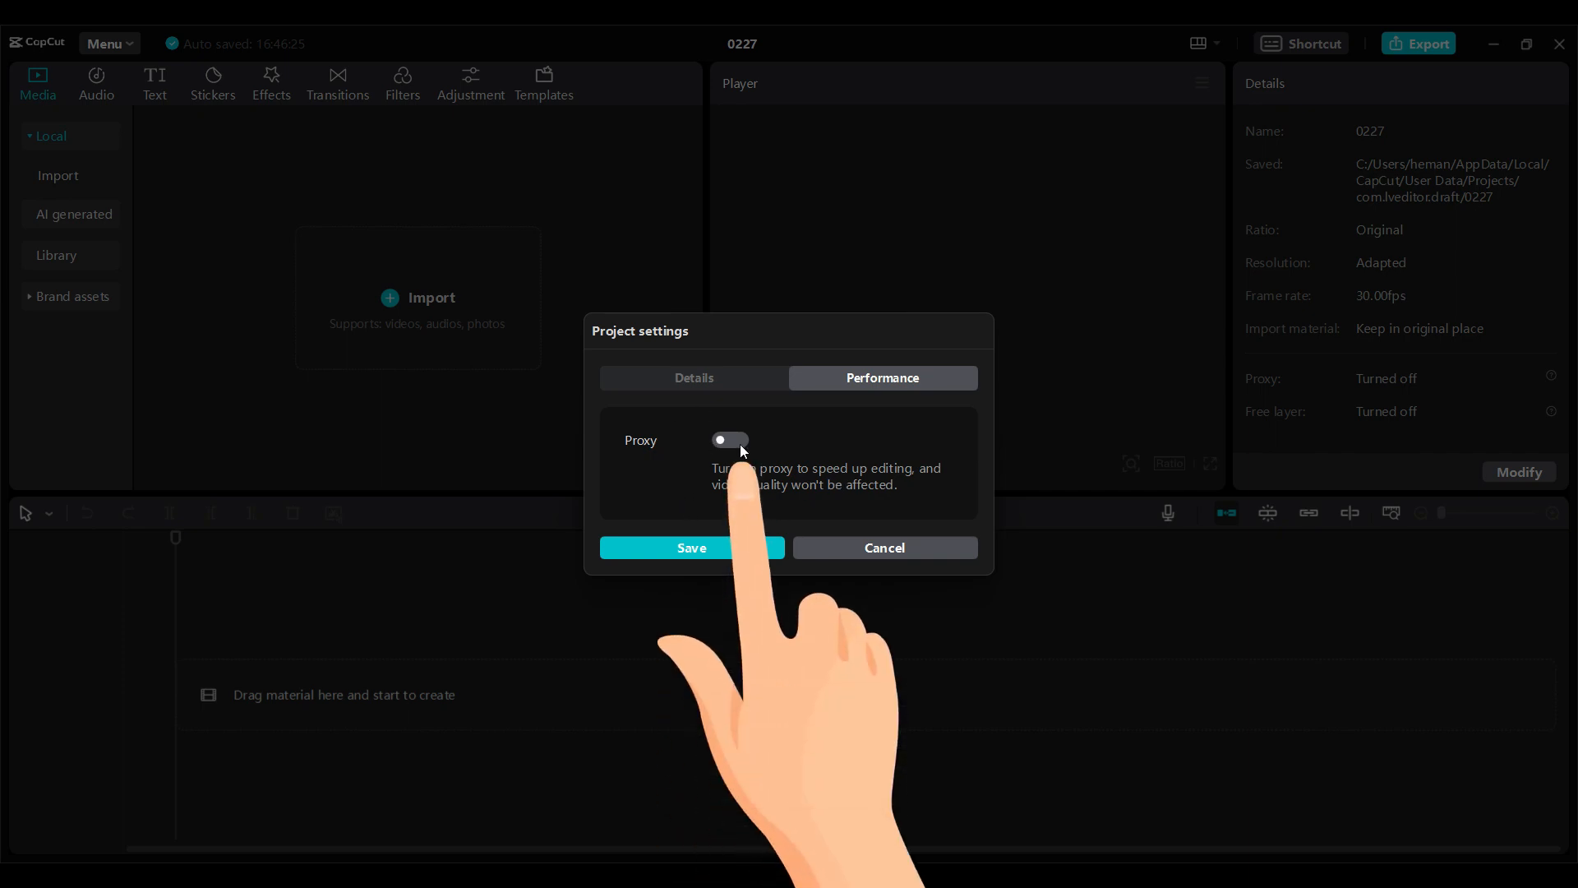
left_click(730, 440)
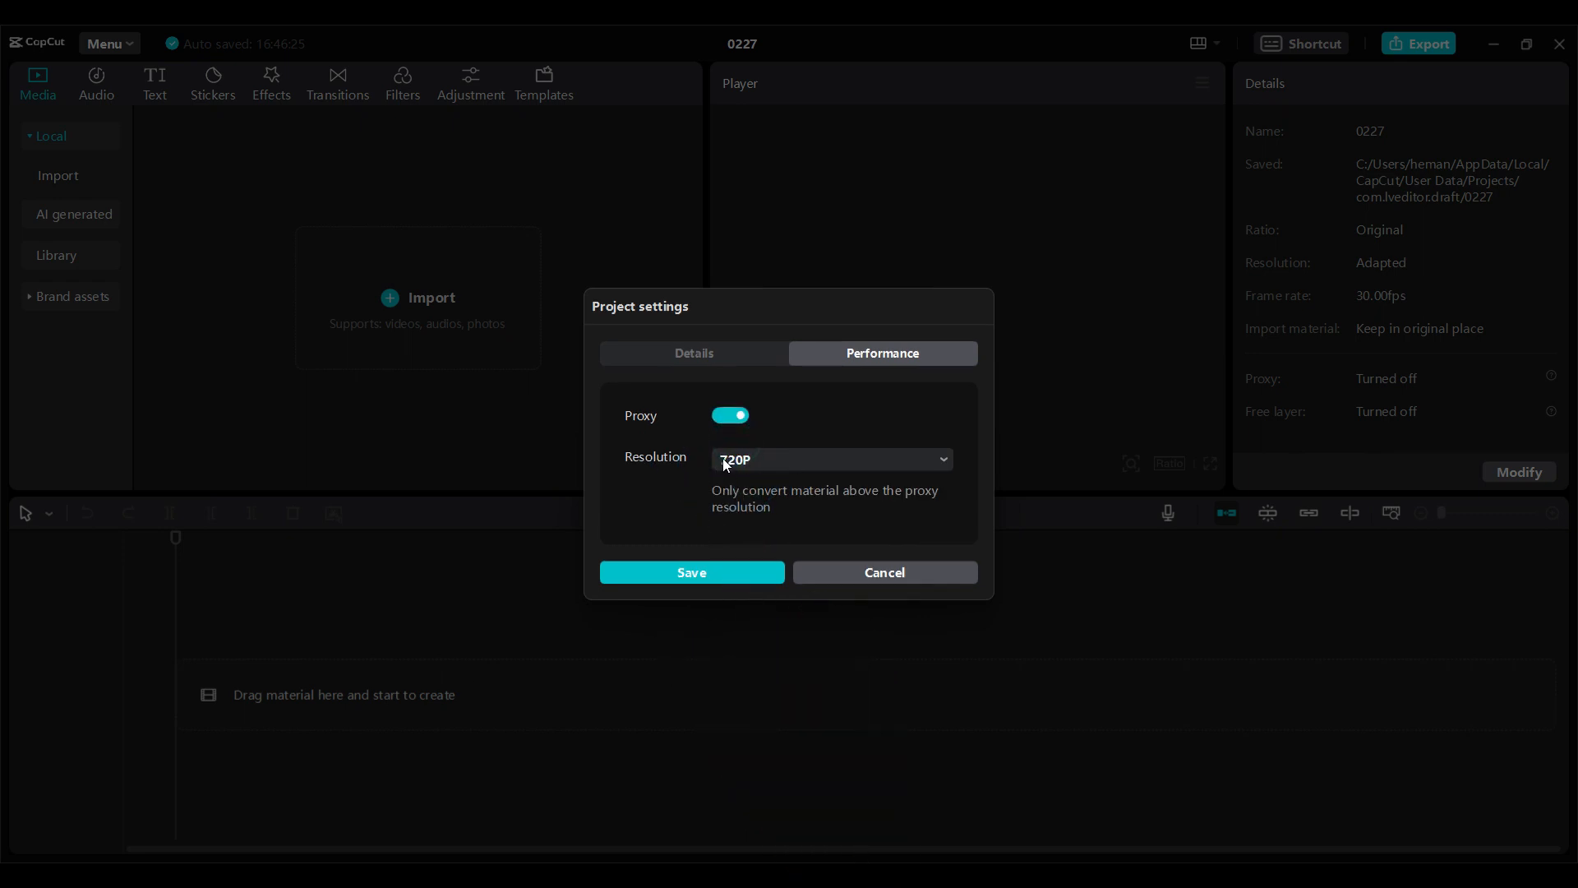
left_click(830, 458)
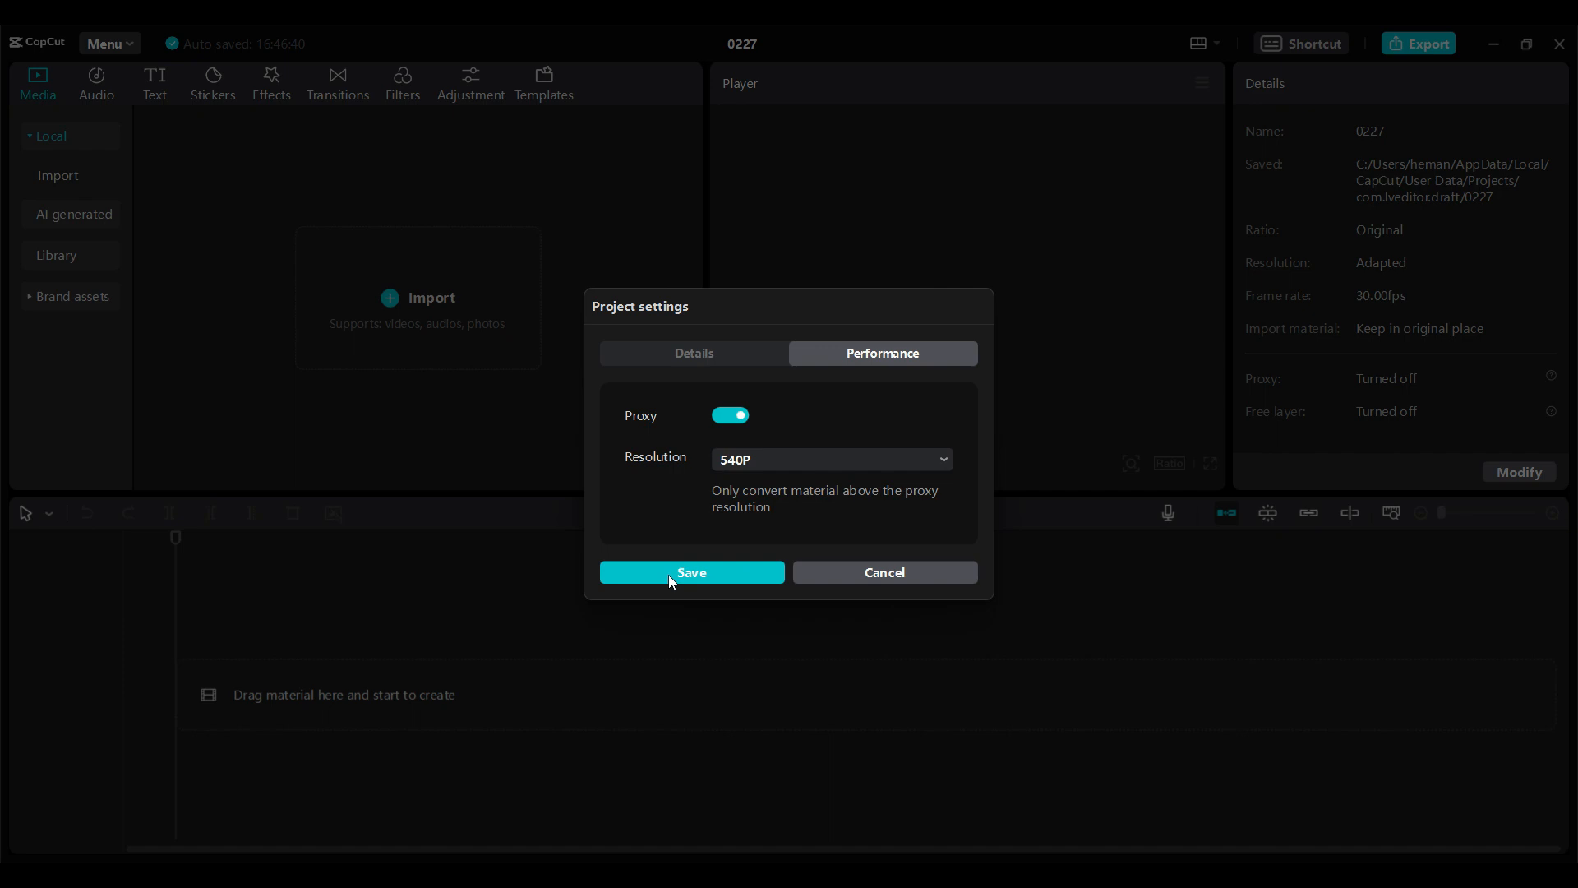
left_click(692, 572)
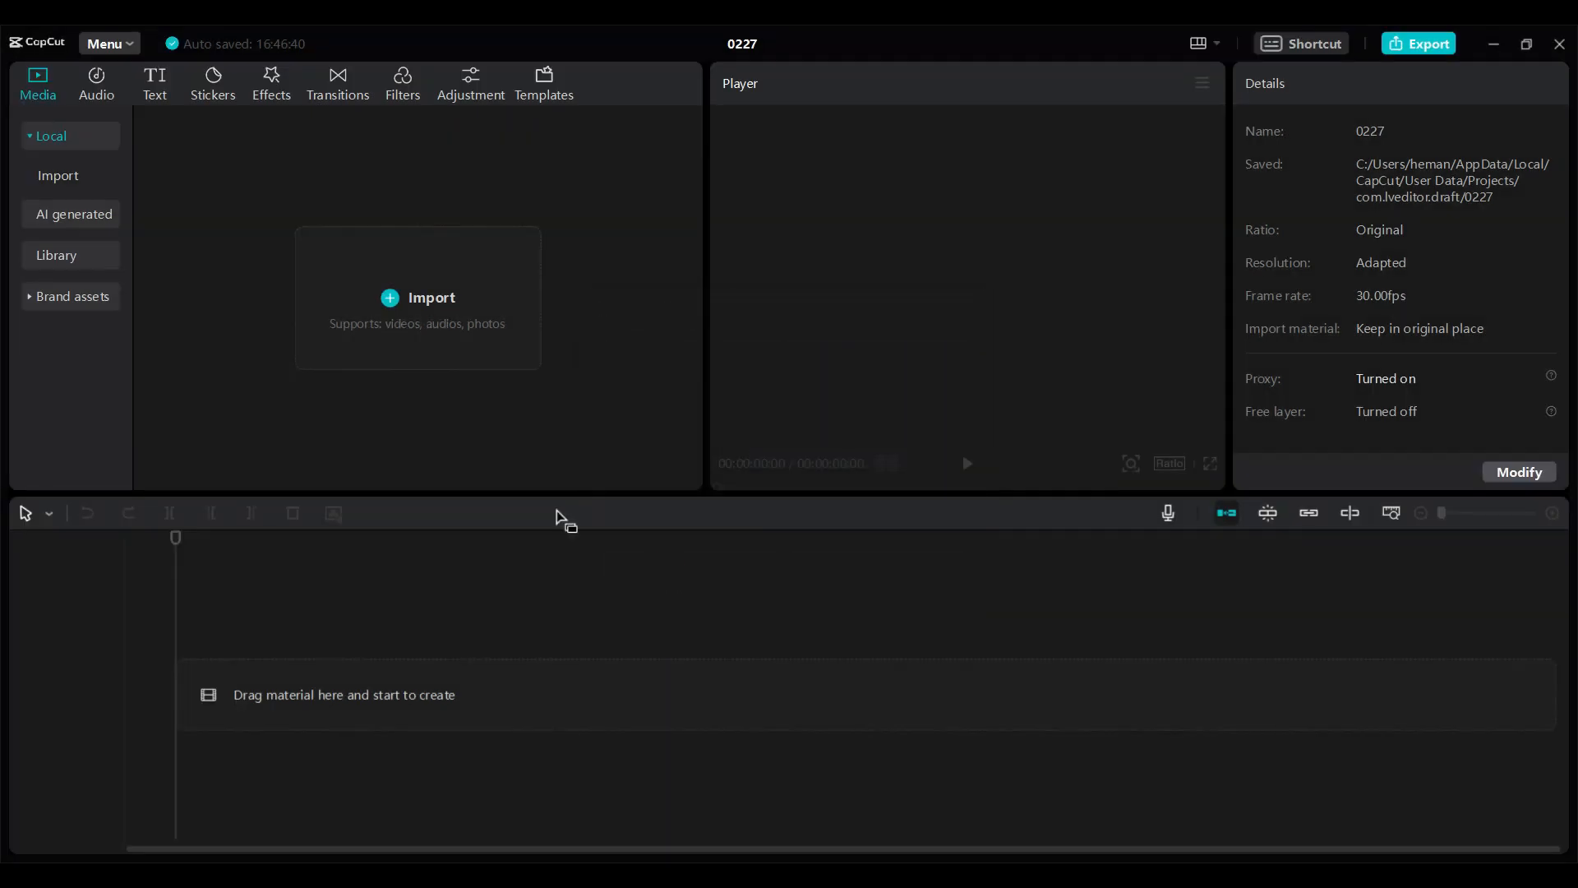